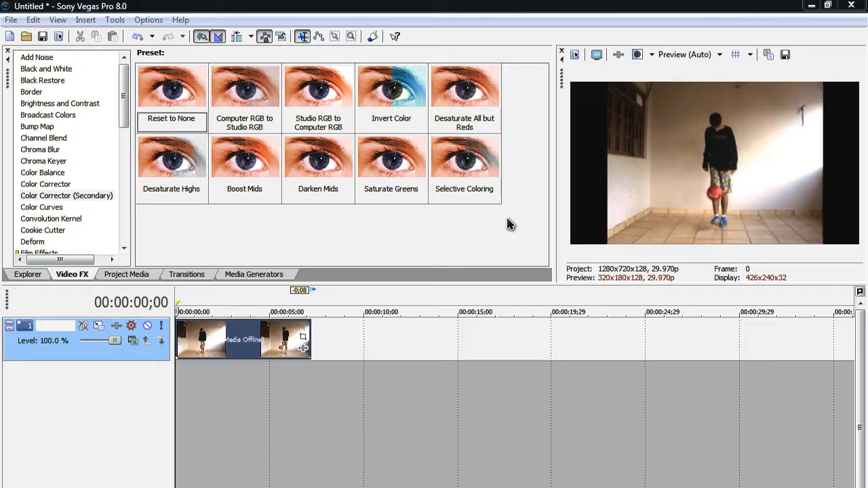
mouse_move(199, 346)
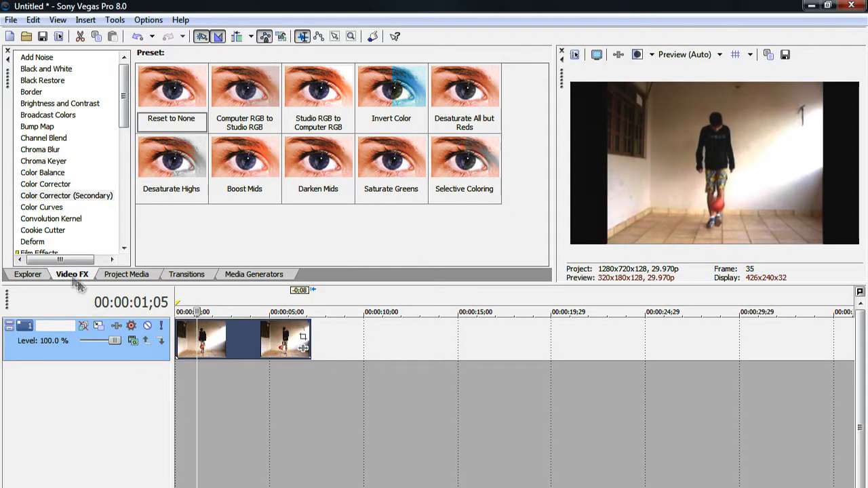
mouse_move(71, 200)
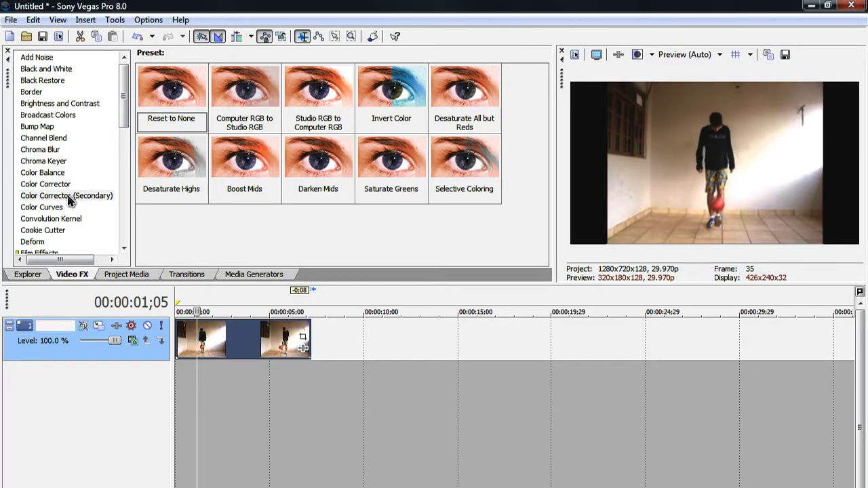
Apply the Color Corrector (Secondary) effect to the clip.
click(67, 196)
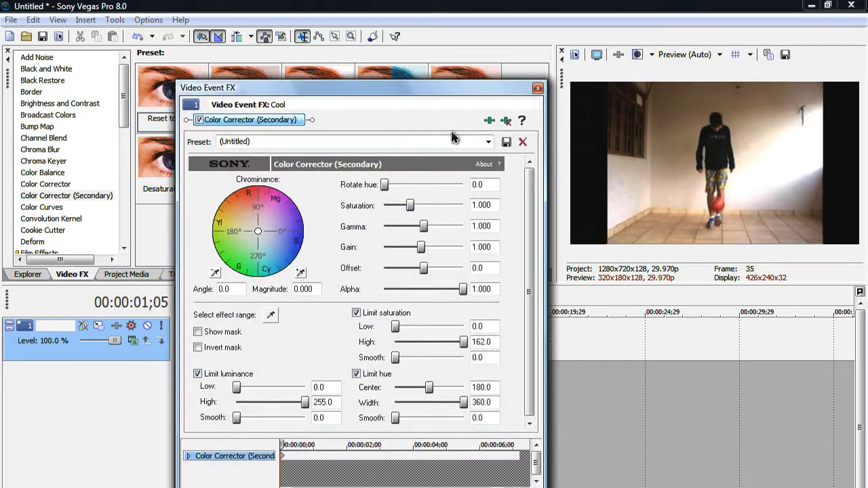
mouse_move(271, 321)
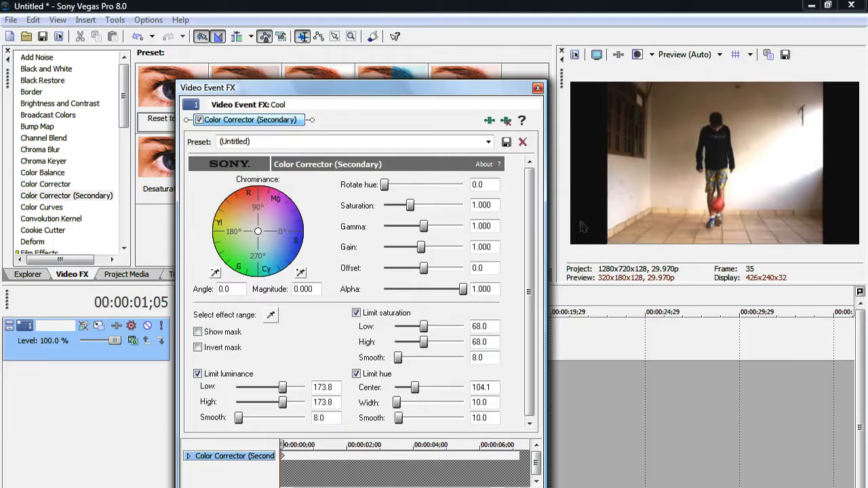
mouse_move(438, 254)
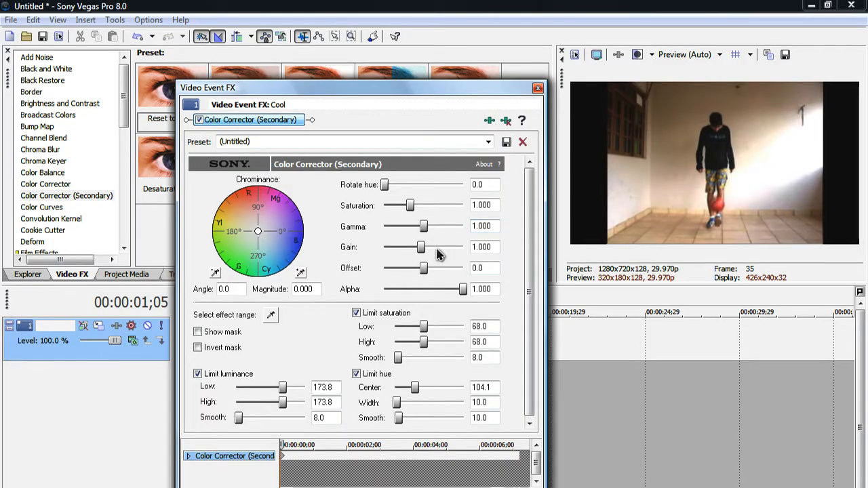
mouse_move(328, 263)
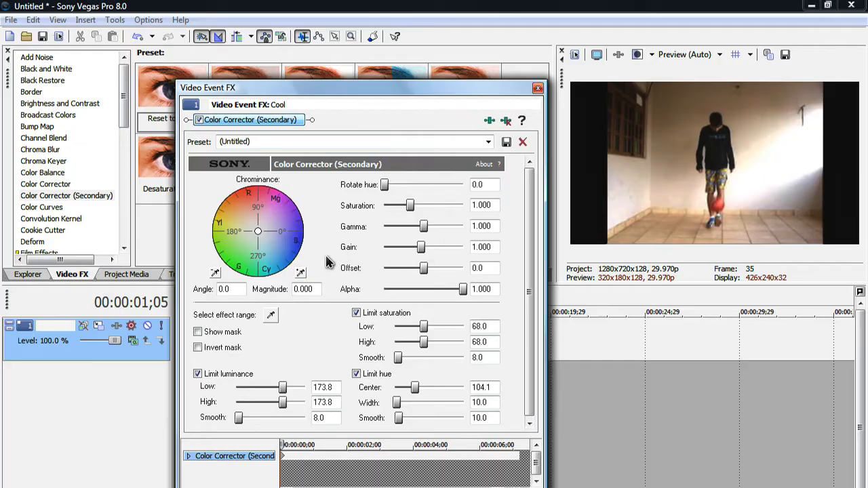
mouse_move(281, 253)
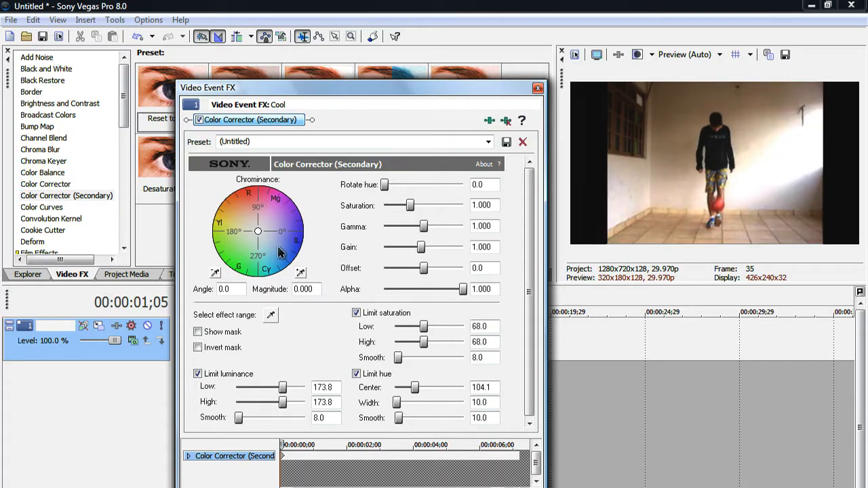
mouse_move(276, 263)
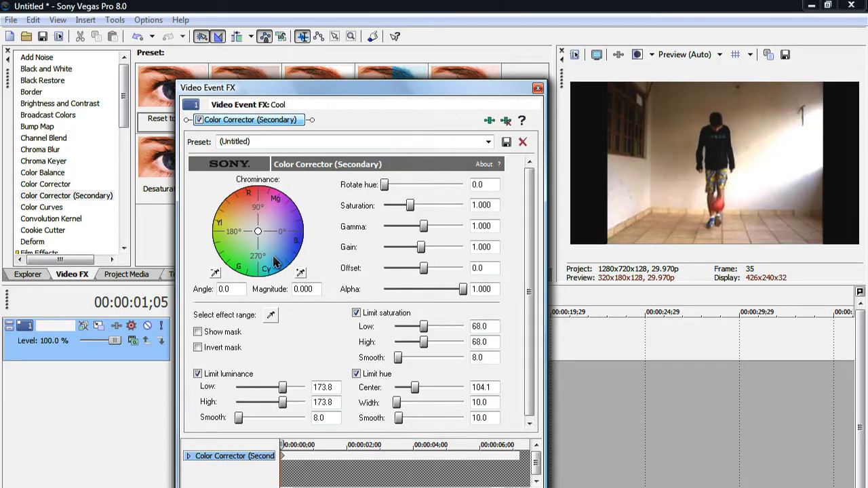
mouse_move(271, 321)
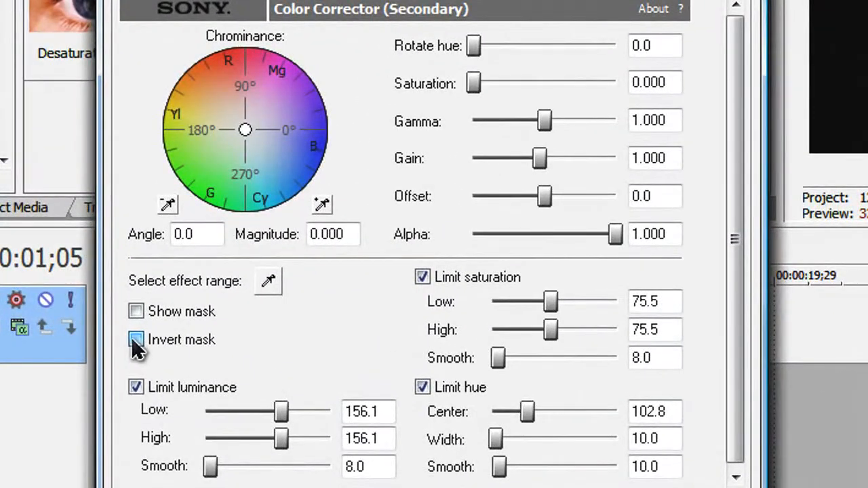
Invert the mask and set the luminance limits to 0–255 and saturation limits to 0–162.
click(136, 340)
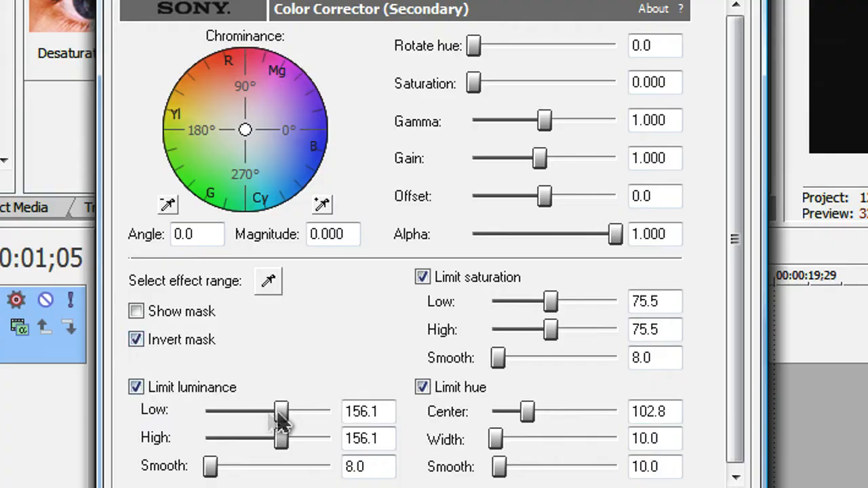
drag(282, 412, 207, 412)
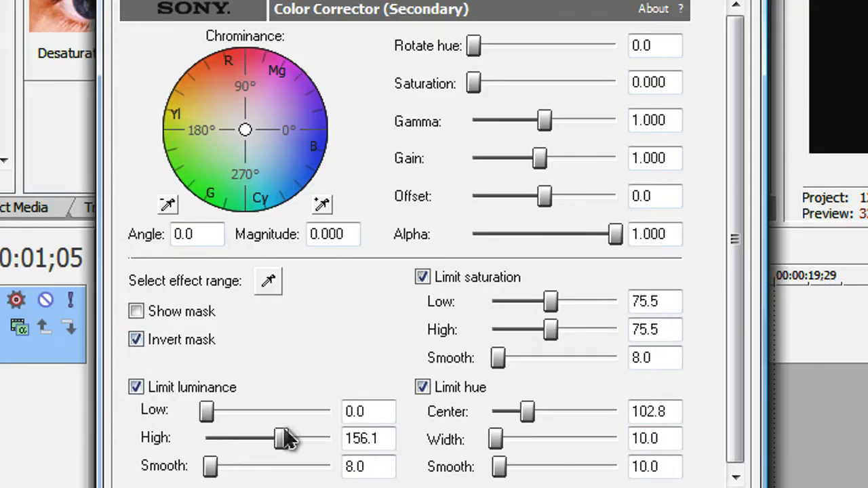
drag(281, 438, 329, 438)
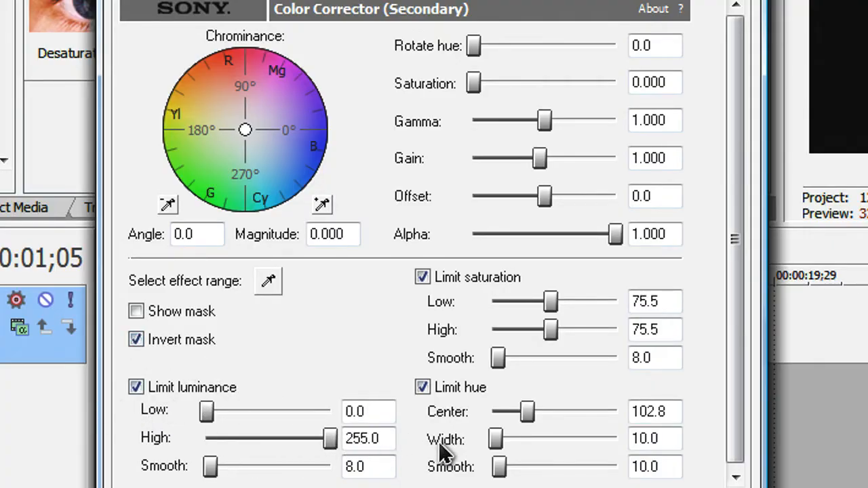
mouse_move(509, 302)
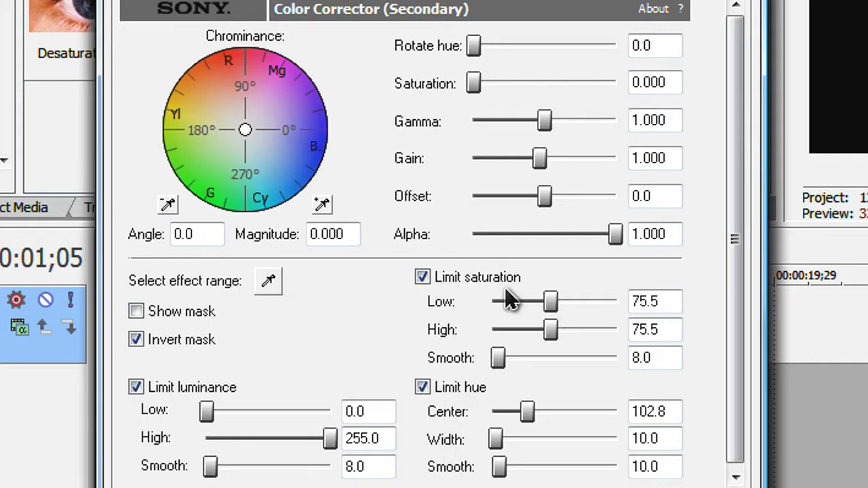
mouse_move(584, 306)
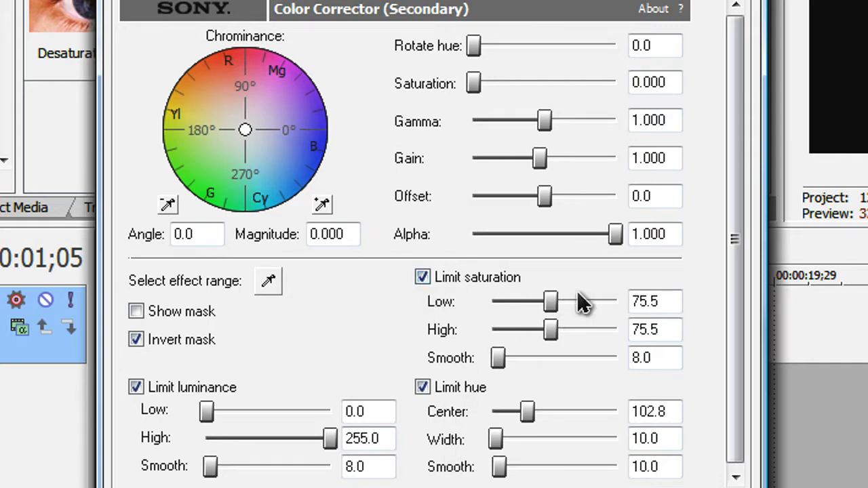
drag(551, 302, 493, 301)
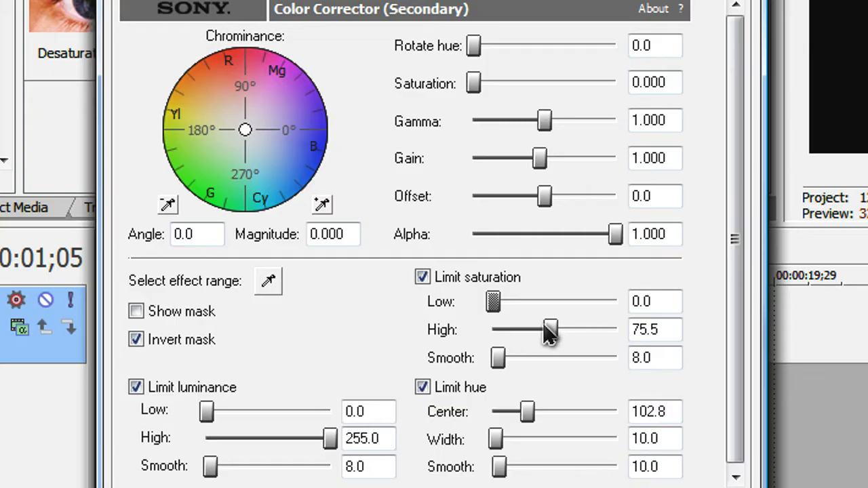
drag(550, 329, 614, 330)
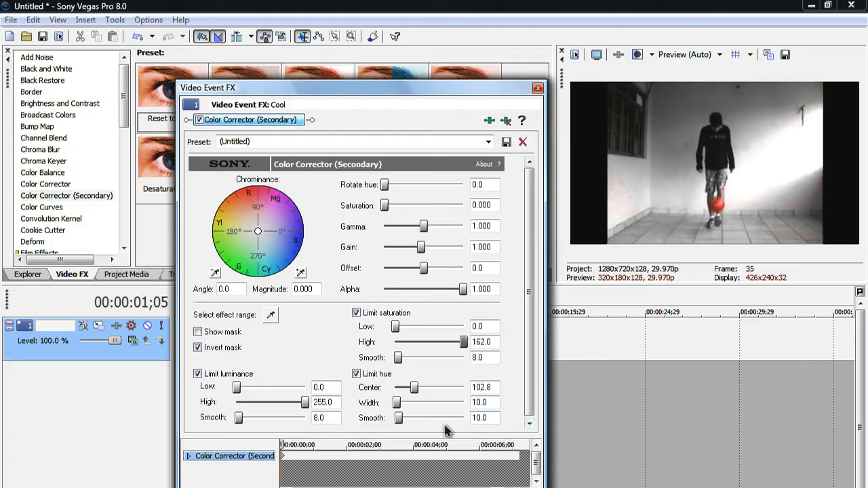
Toggle hue limiting off and back on, then fine-tune the hue centre to 99.2.
click(356, 373)
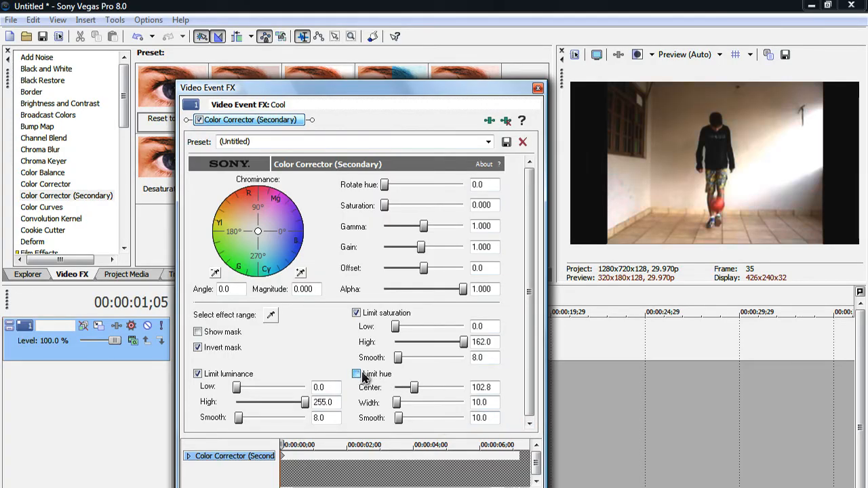
click(356, 374)
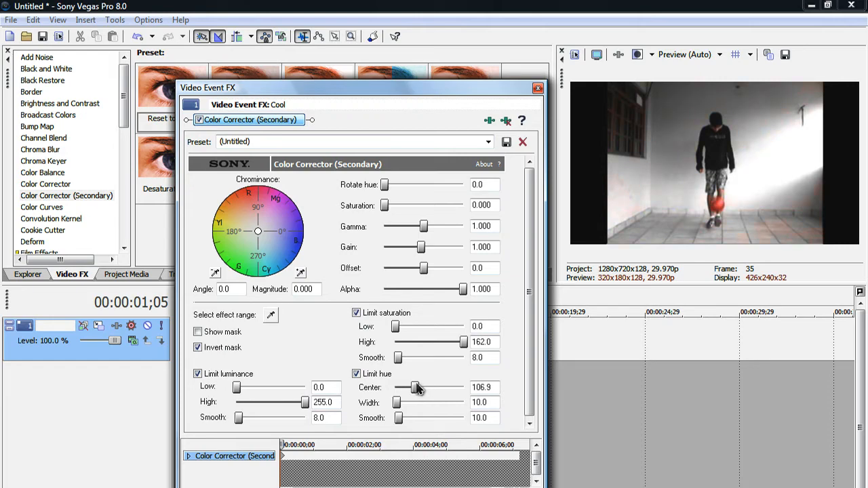
drag(419, 388, 417, 387)
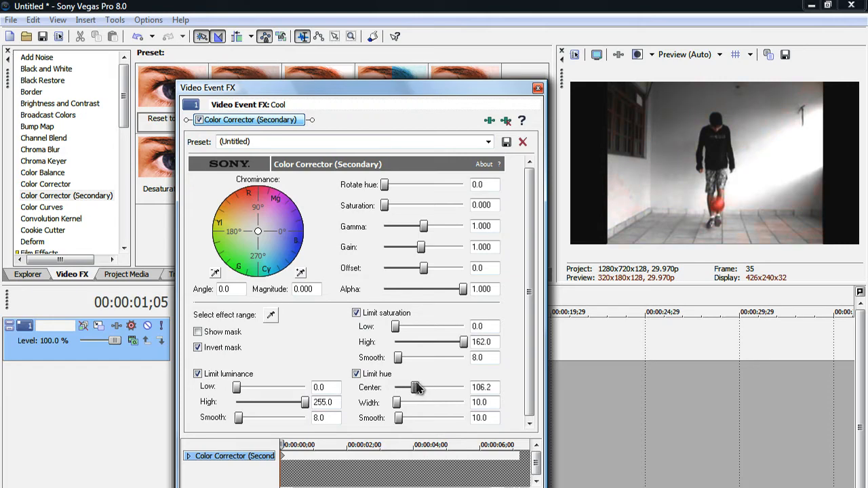
drag(418, 387, 412, 387)
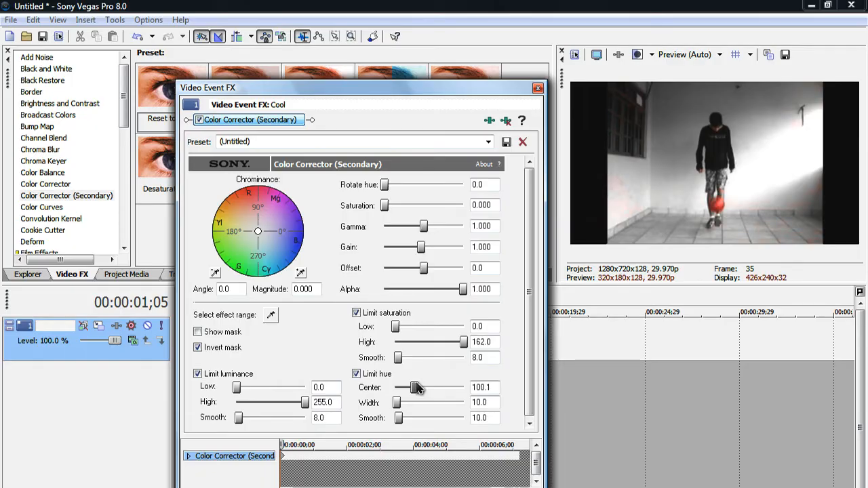
drag(417, 388, 413, 387)
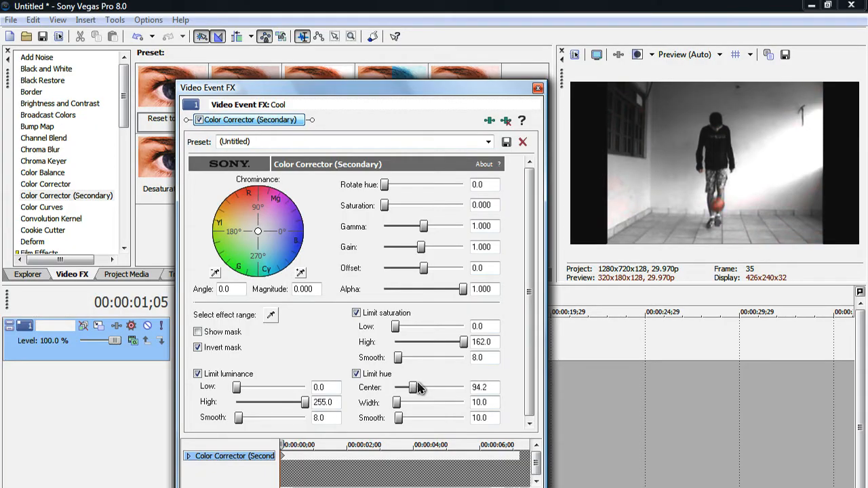
drag(411, 388, 412, 388)
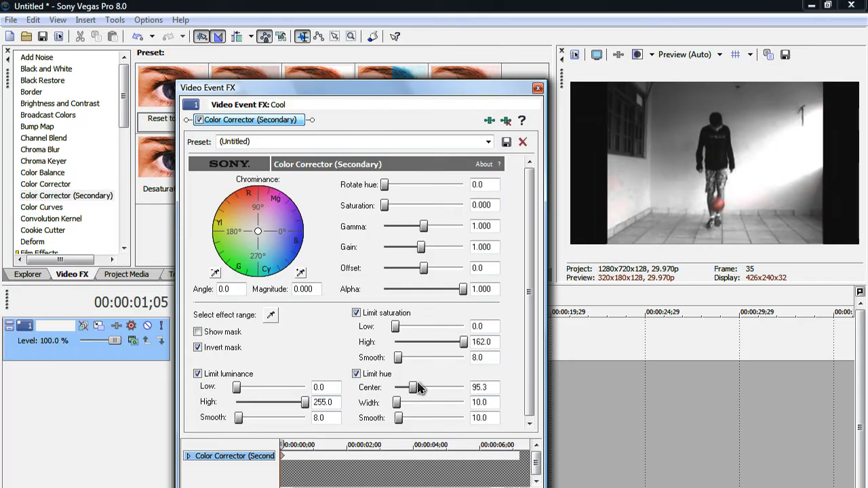
drag(409, 388, 418, 387)
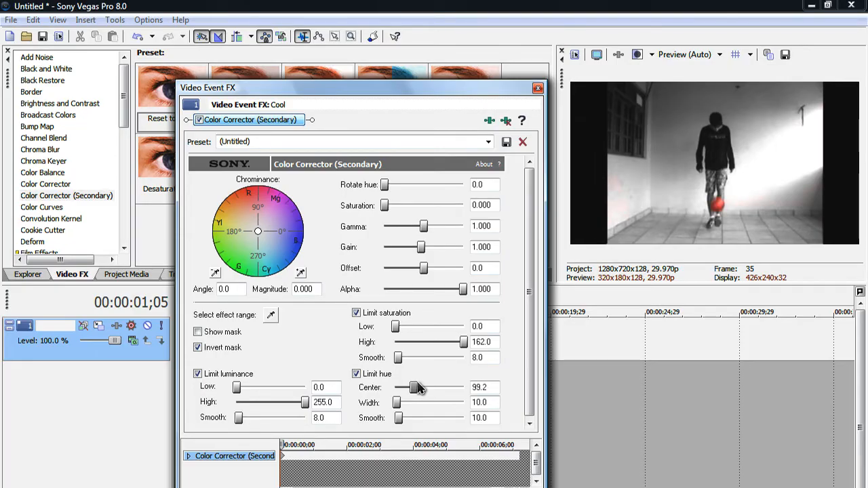
drag(414, 387, 417, 387)
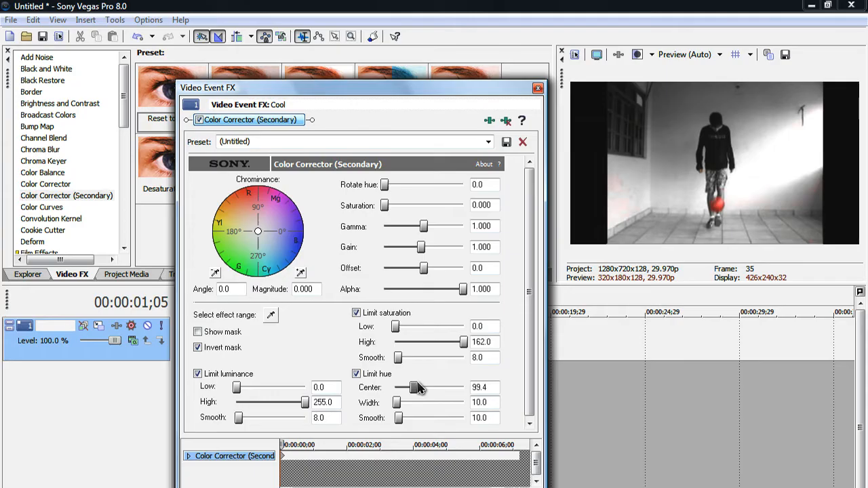
drag(421, 387, 411, 388)
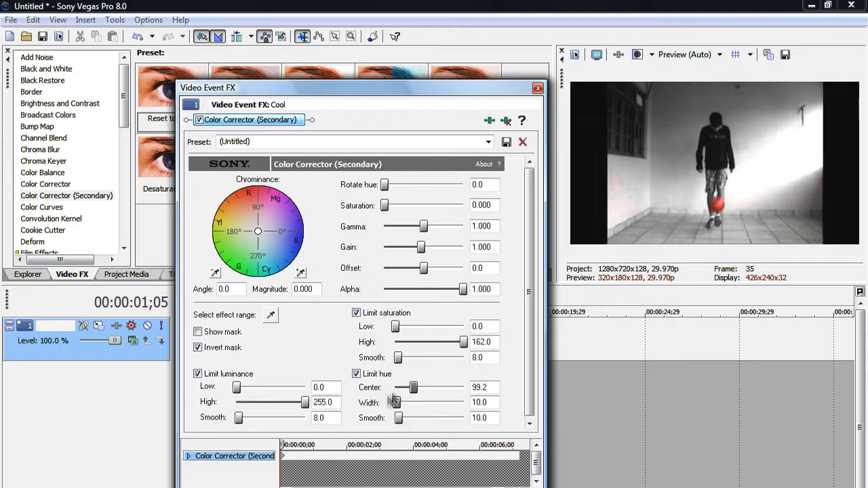
Set hue width to 15.8 and smoothing to 0, and close the Video Event FX window.
drag(398, 403, 399, 402)
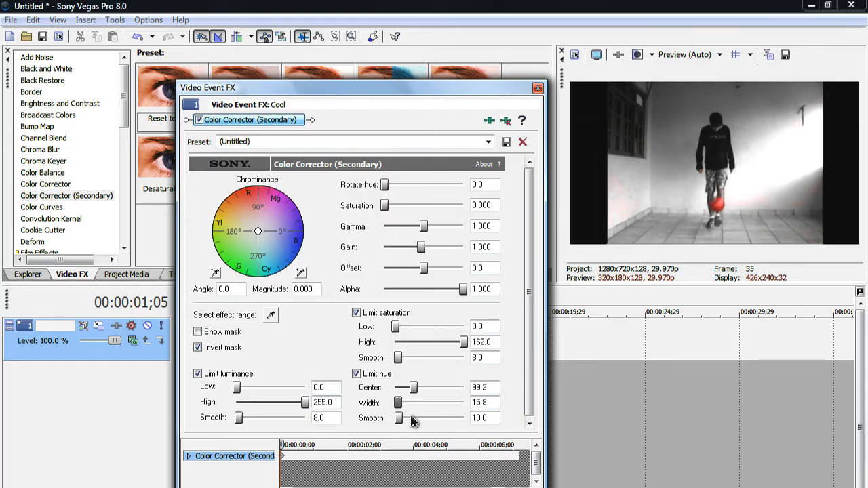
drag(399, 418, 405, 417)
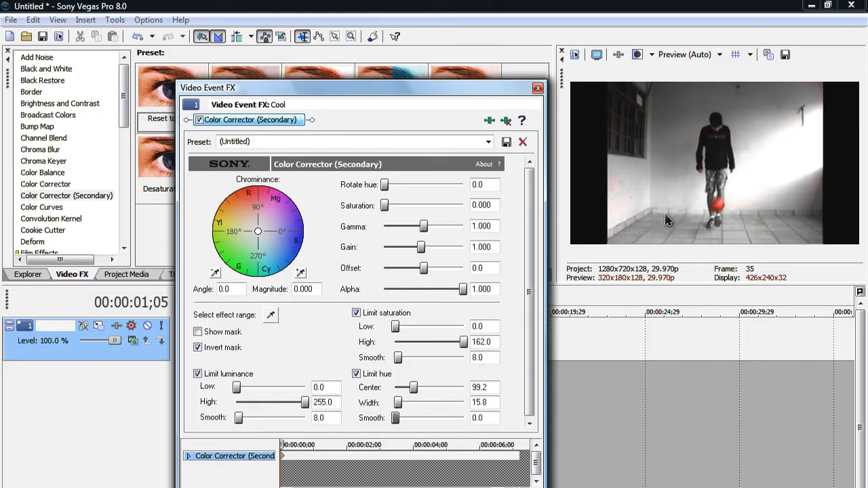
click(537, 87)
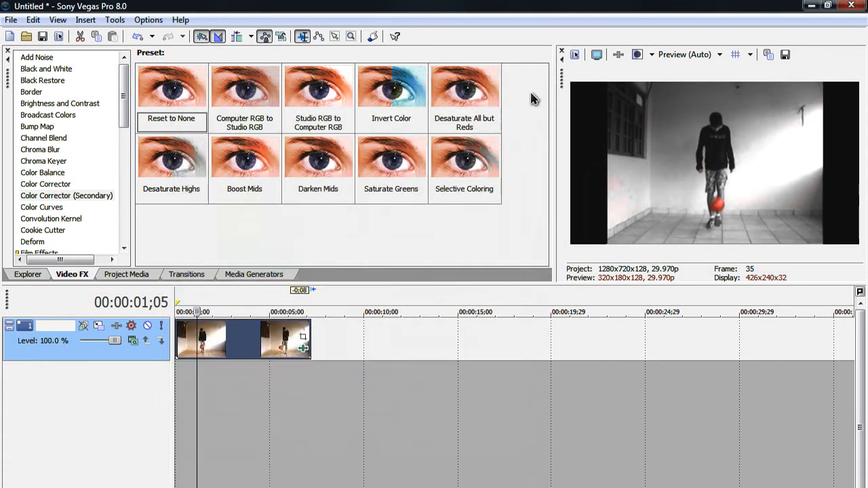